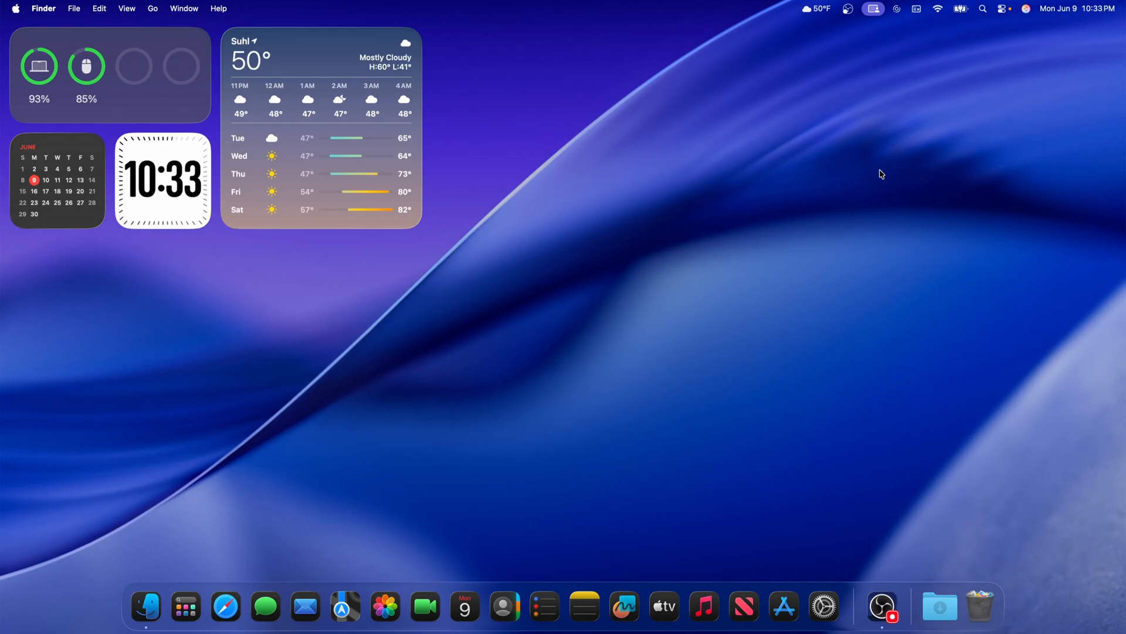
pyautogui.moveTo(545, 281)
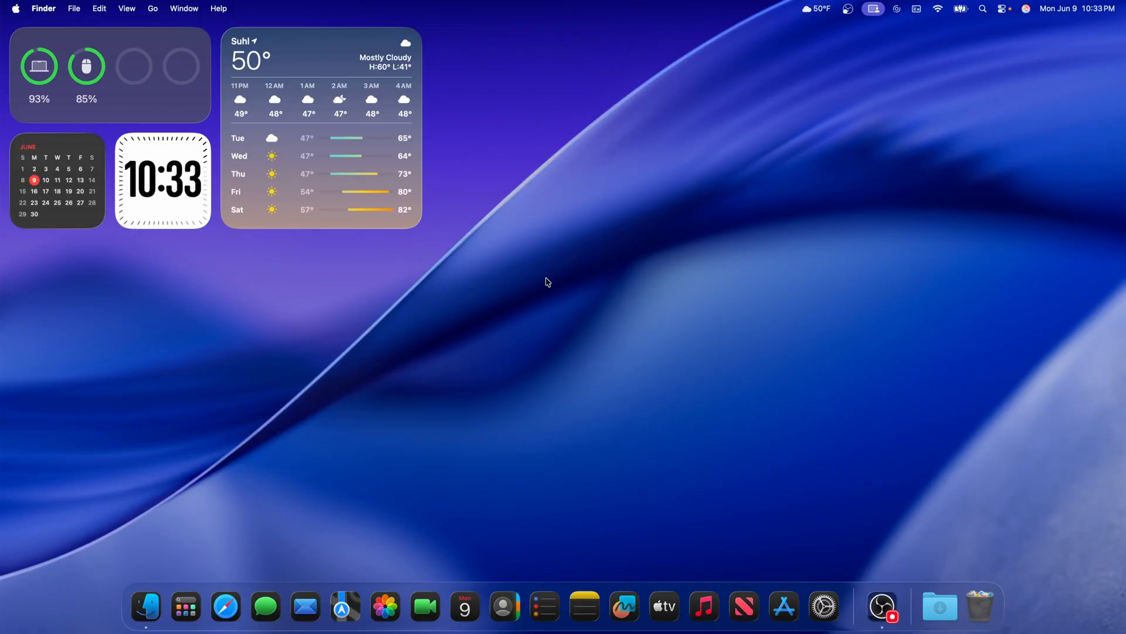
pyautogui.moveTo(27, 559)
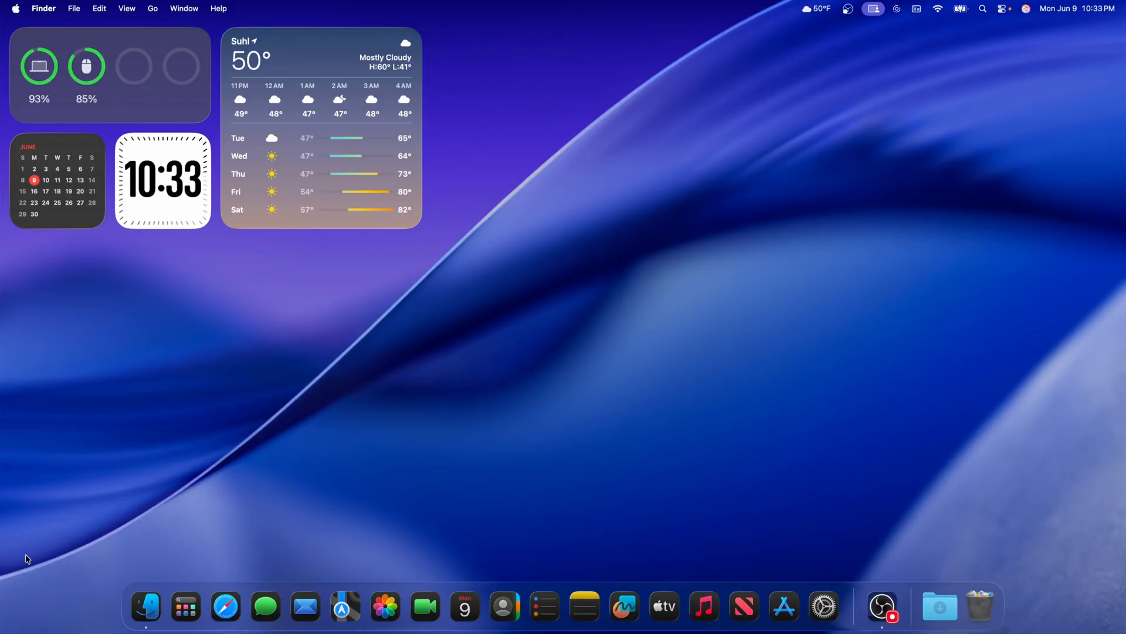
pyautogui.moveTo(779, 589)
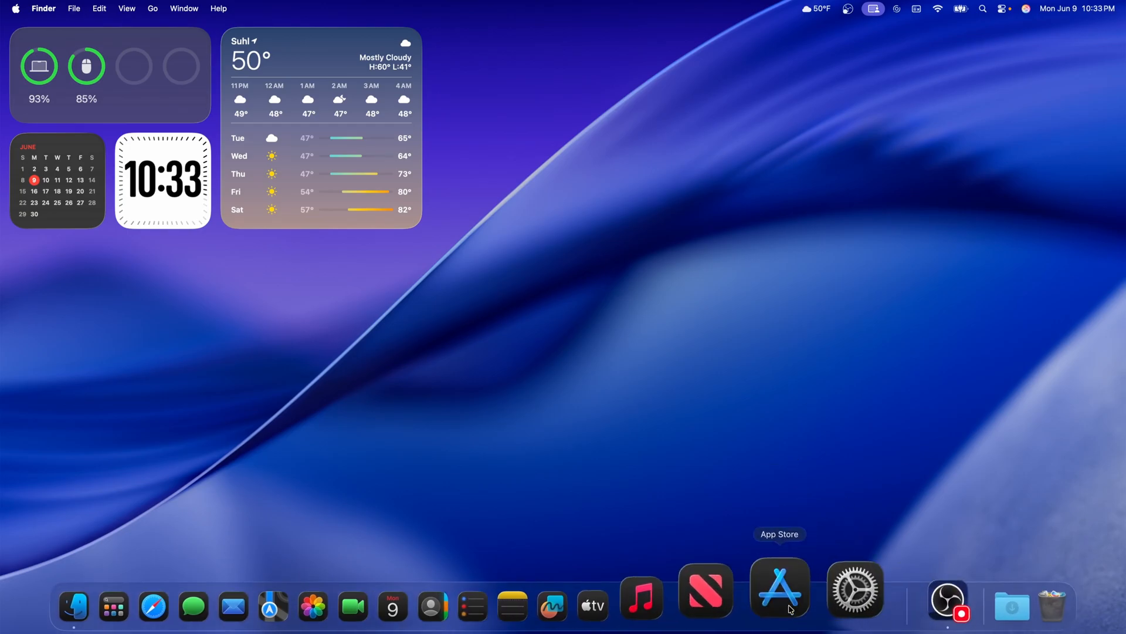
# Set Icon & widget style to Dark in Appearance settings so desktop widgets turn tinted.
pyautogui.click(779, 587)
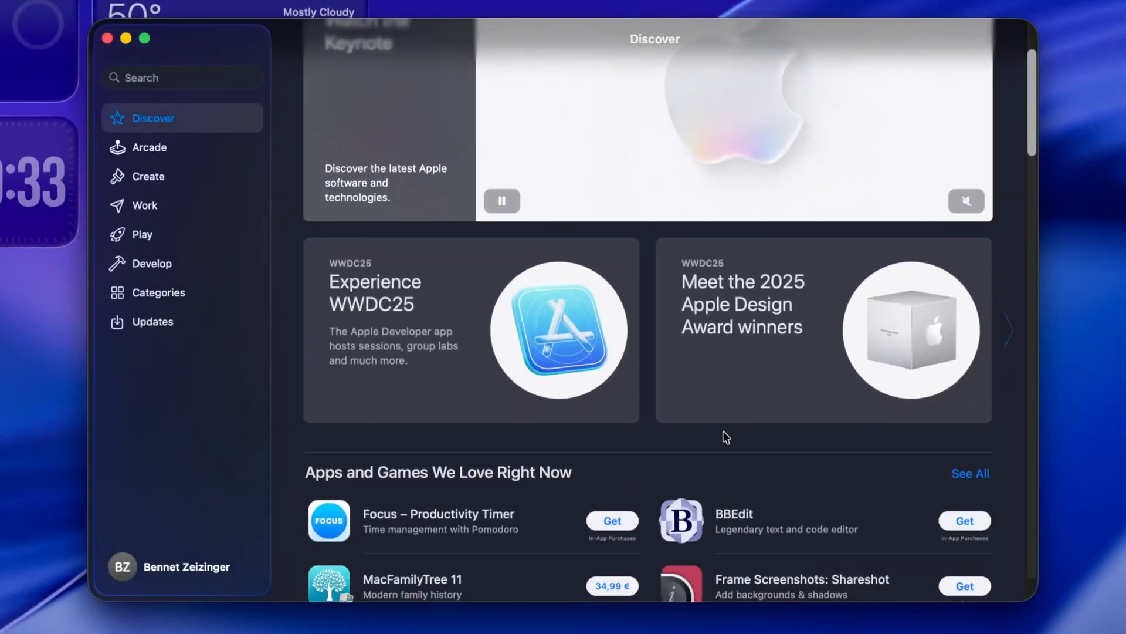
pyautogui.click(149, 233)
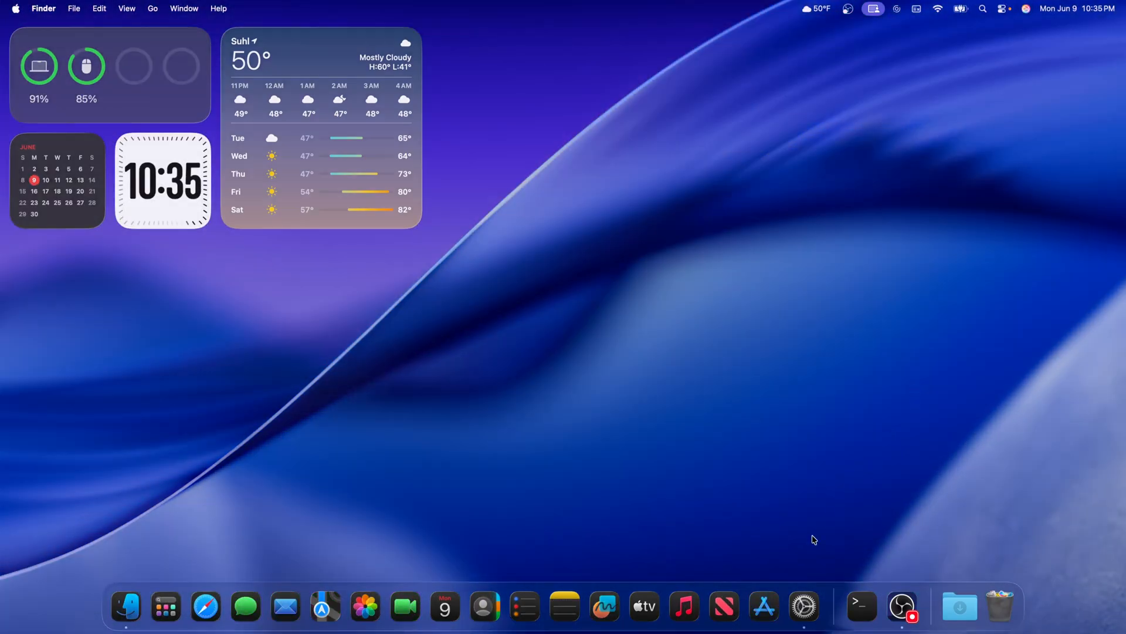
pyautogui.click(803, 606)
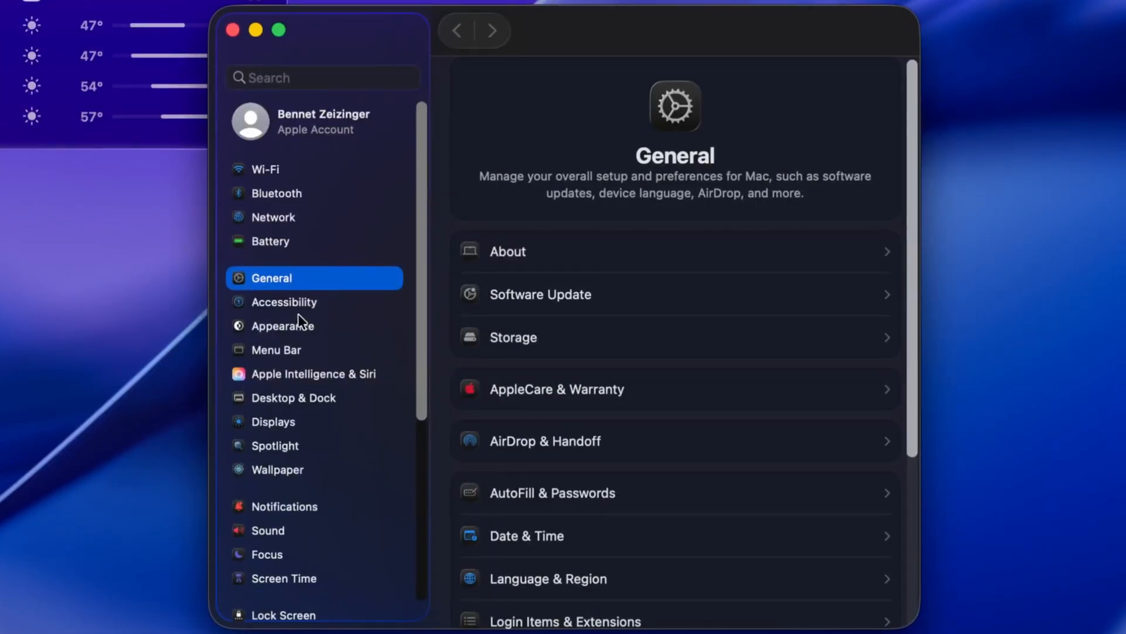
pyautogui.click(284, 325)
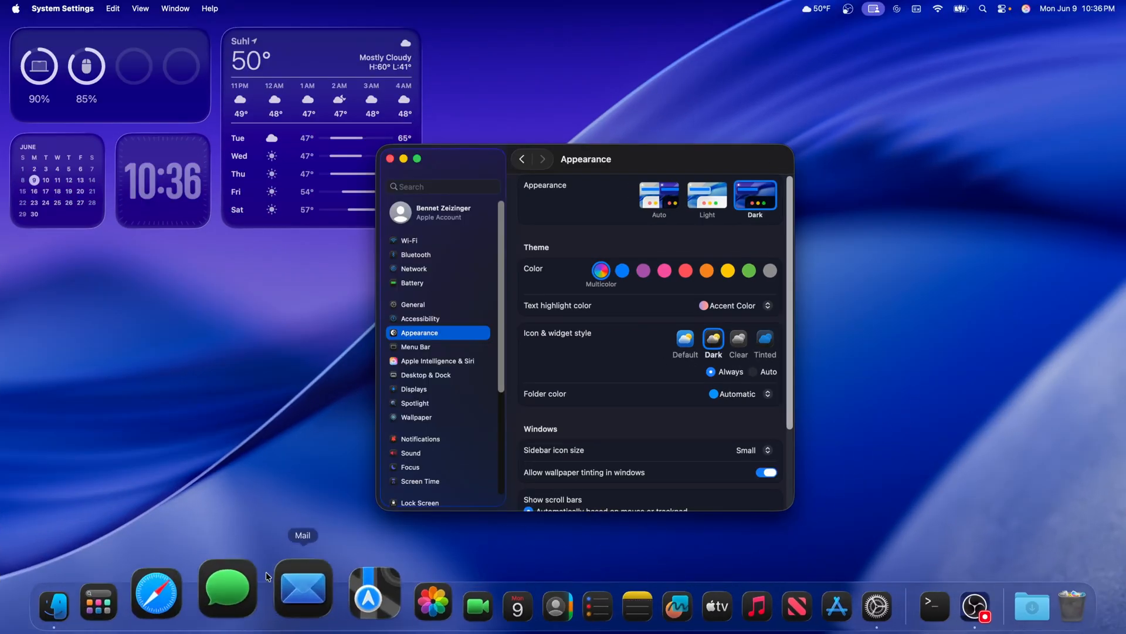
pyautogui.click(390, 158)
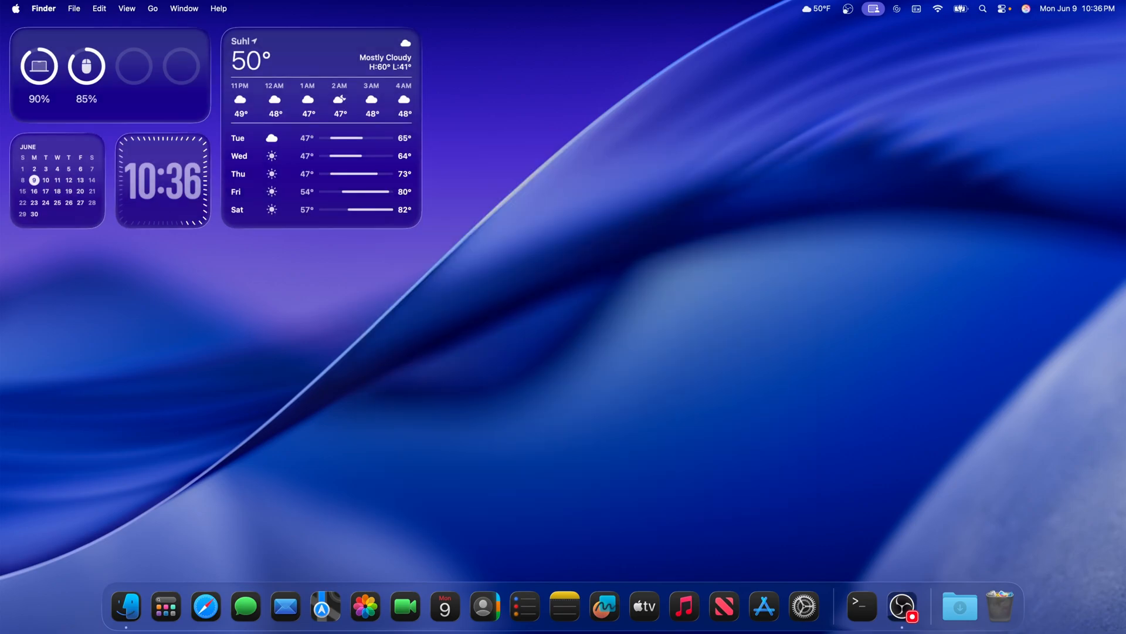
# Search Spotlight for 'photo.jpg' and browse the Applications collection toward System Settings.
pyautogui.click(982, 8)
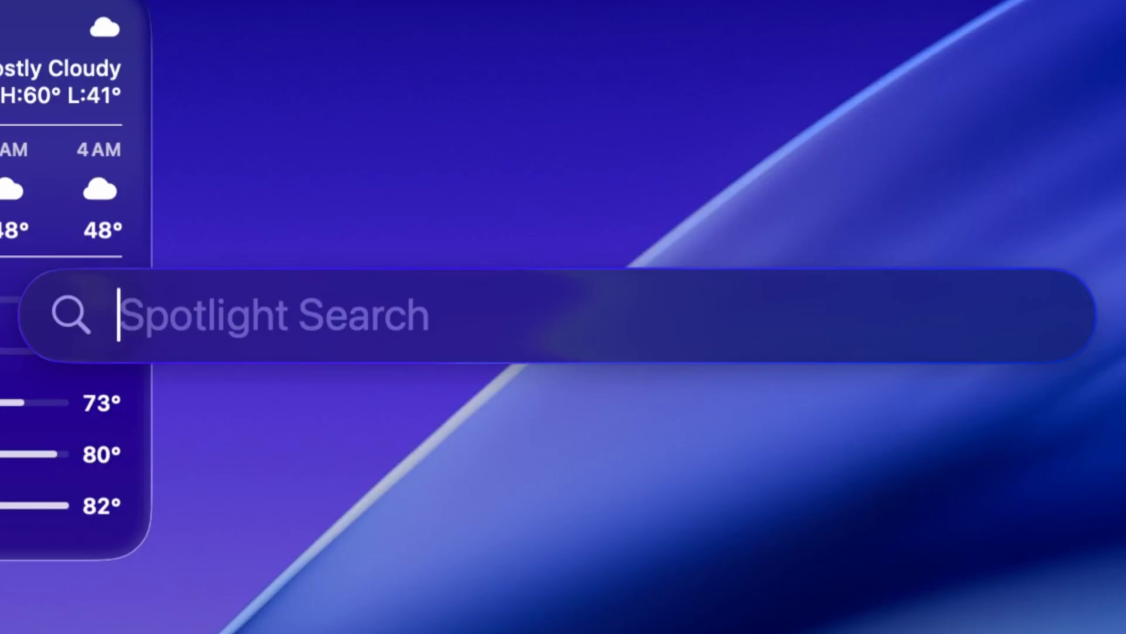
pyautogui.write('photo.jpg')
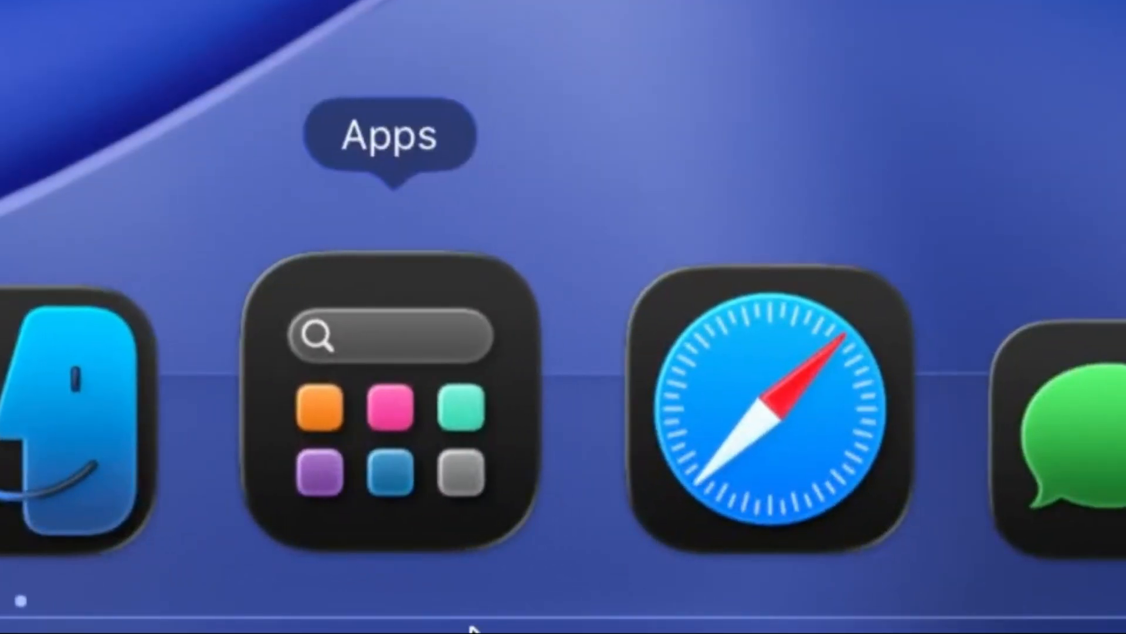
pyautogui.click(391, 403)
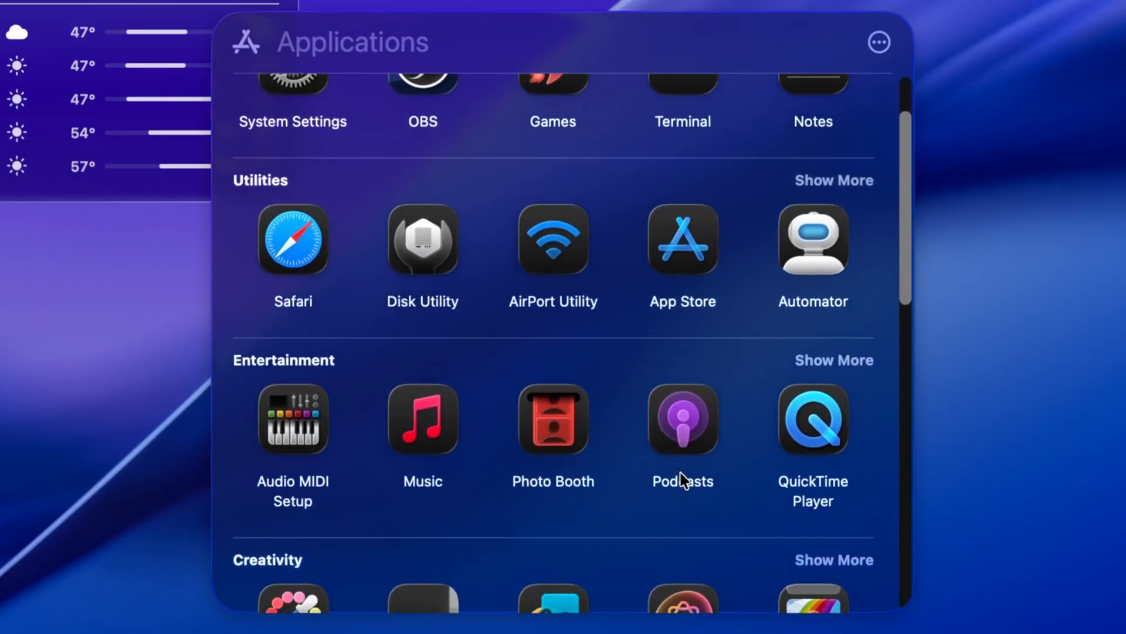
pyautogui.scroll(-3)
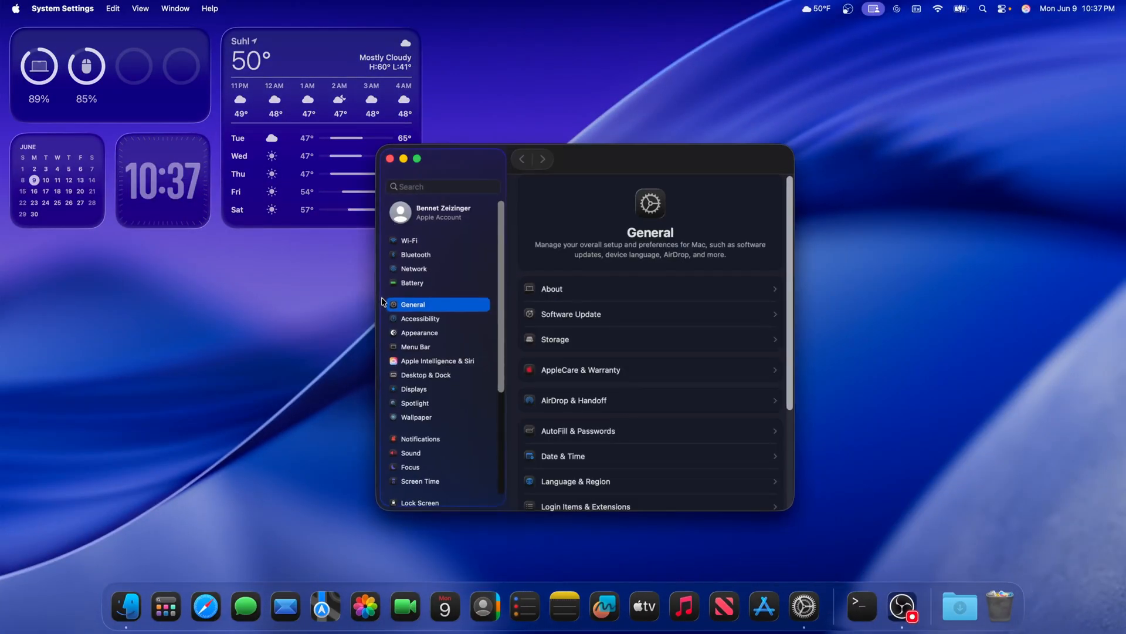
pyautogui.click(415, 403)
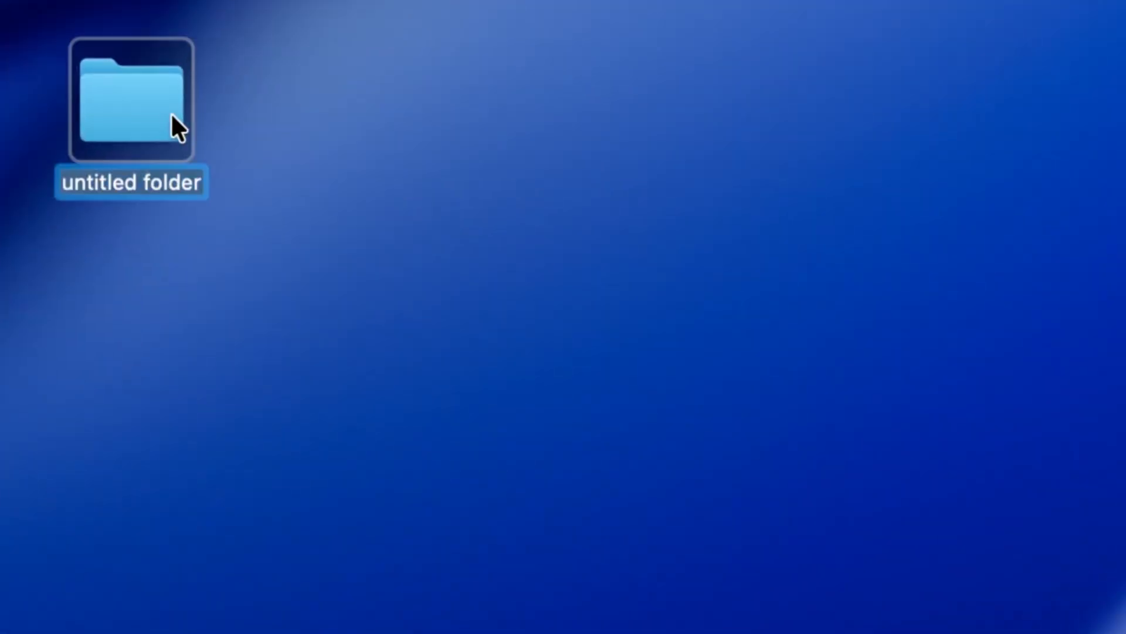
# Tag the desktop folders via their context menu, making Subscribe red and Like orange.
pyautogui.rightClick(131, 101)
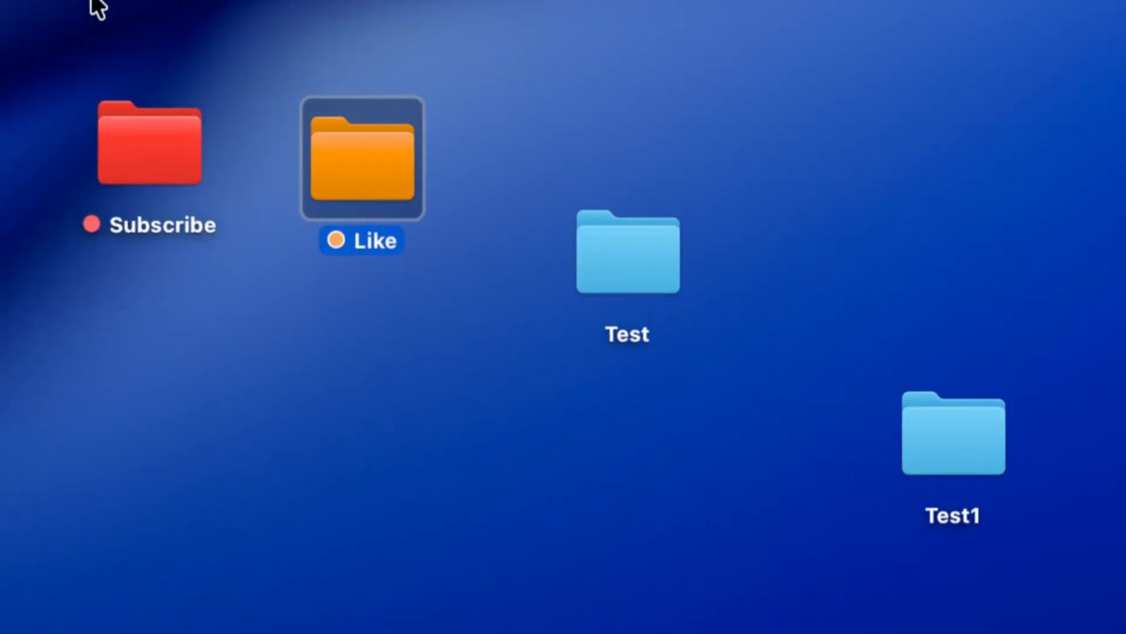
pyautogui.moveTo(610, 148)
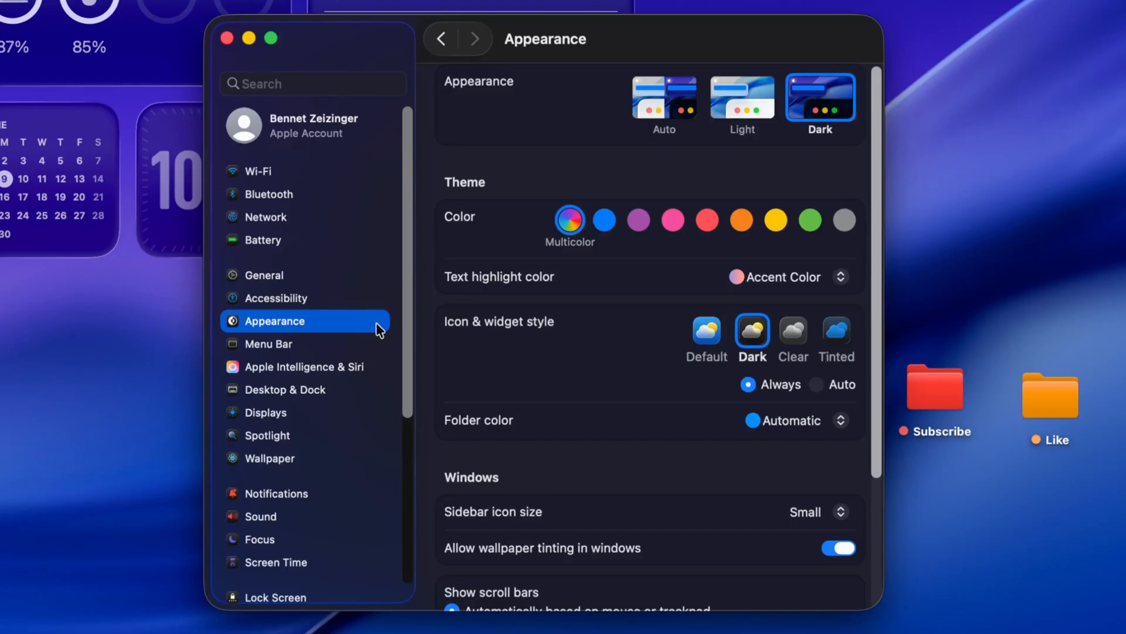
# Choose Pink as the default folder color so Test and Test1 turn pink.
pyautogui.click(790, 420)
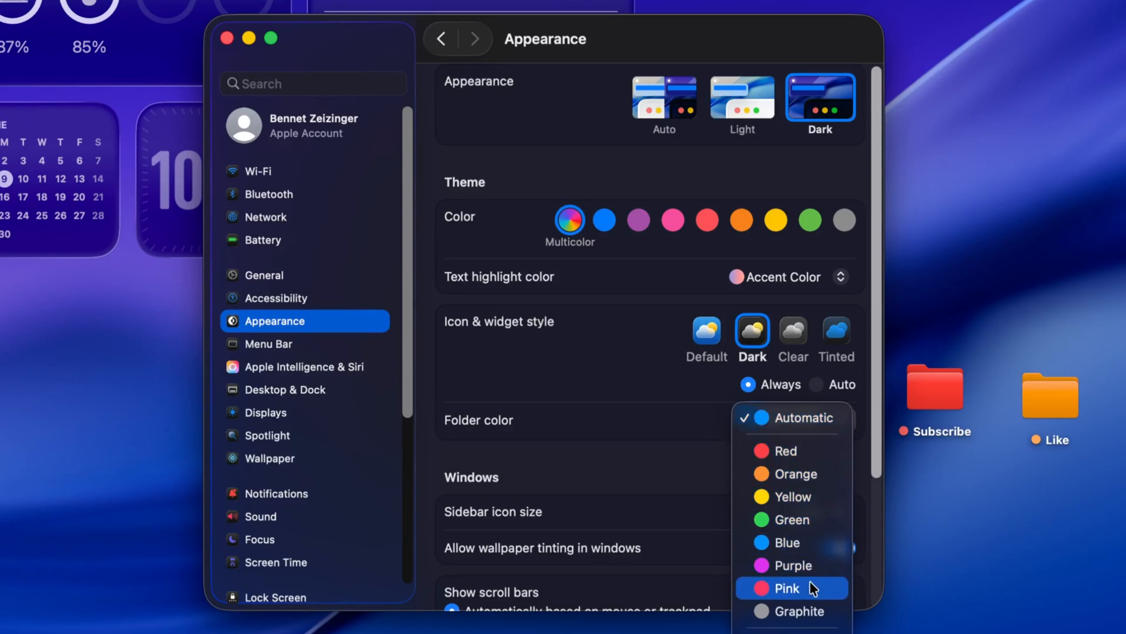
pyautogui.click(787, 588)
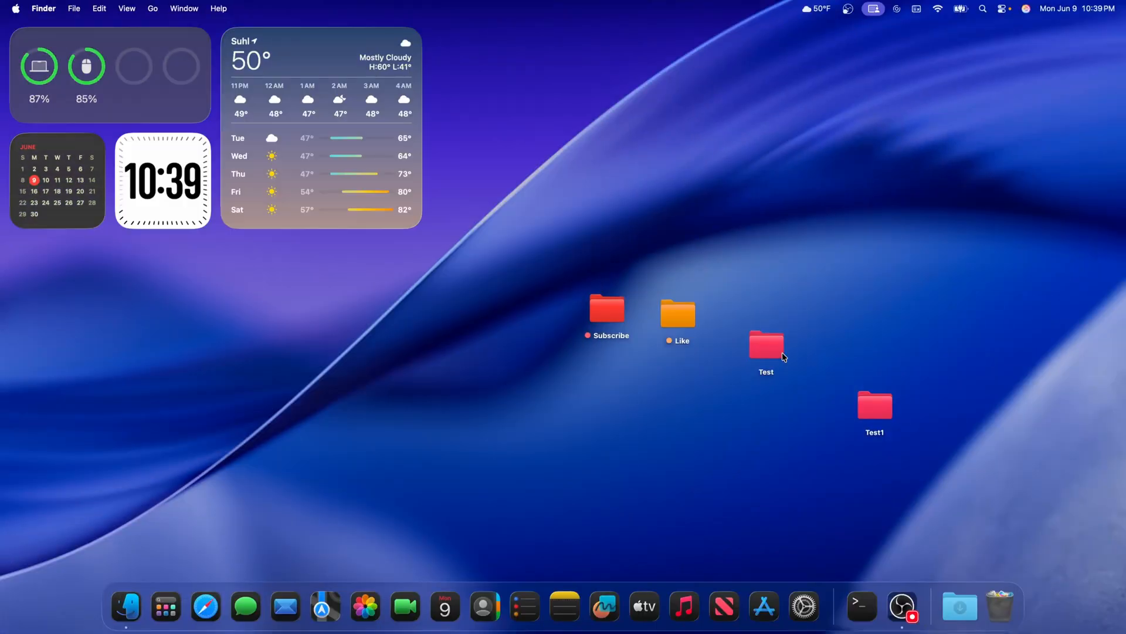
pyautogui.moveTo(826, 389)
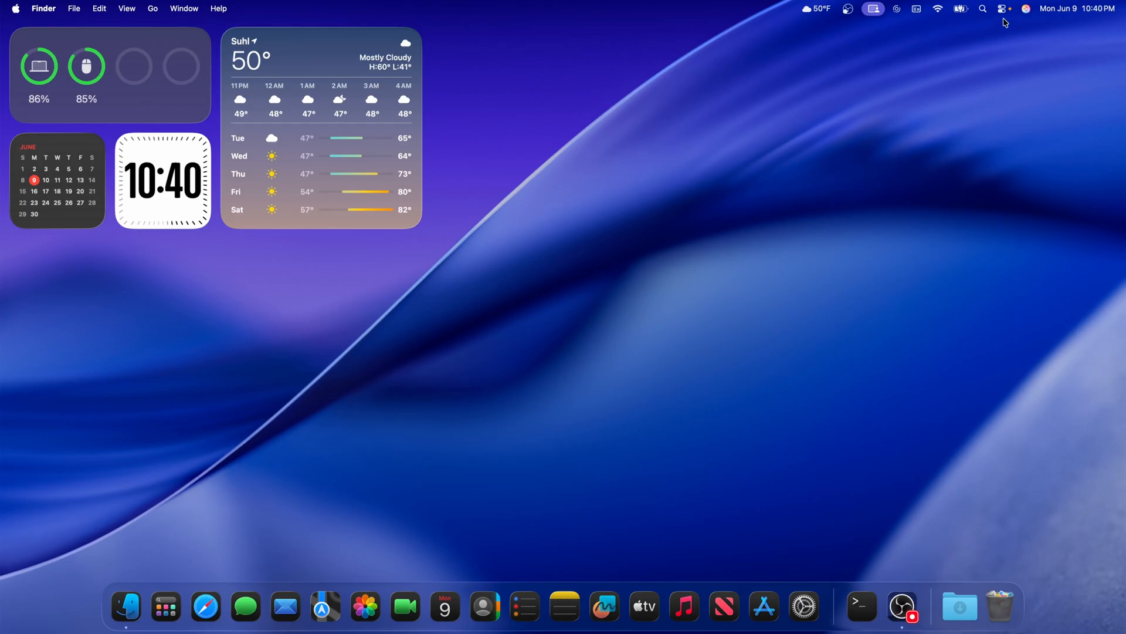
# Launch Image Playground and start a new image from its empty Recents gallery.
pyautogui.click(1001, 9)
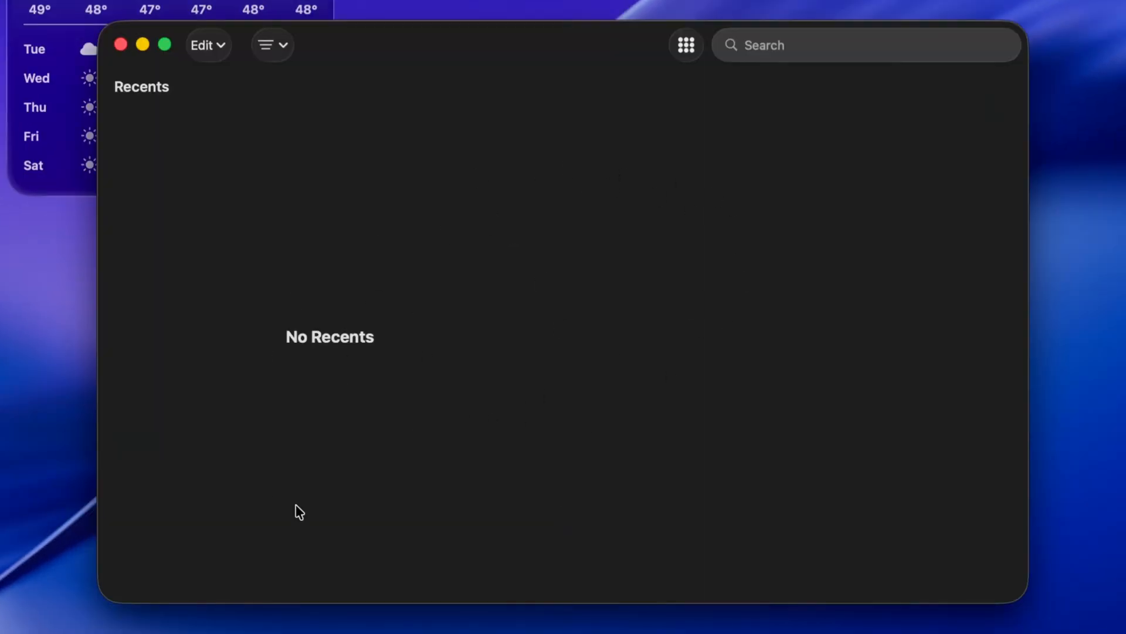
pyautogui.click(120, 44)
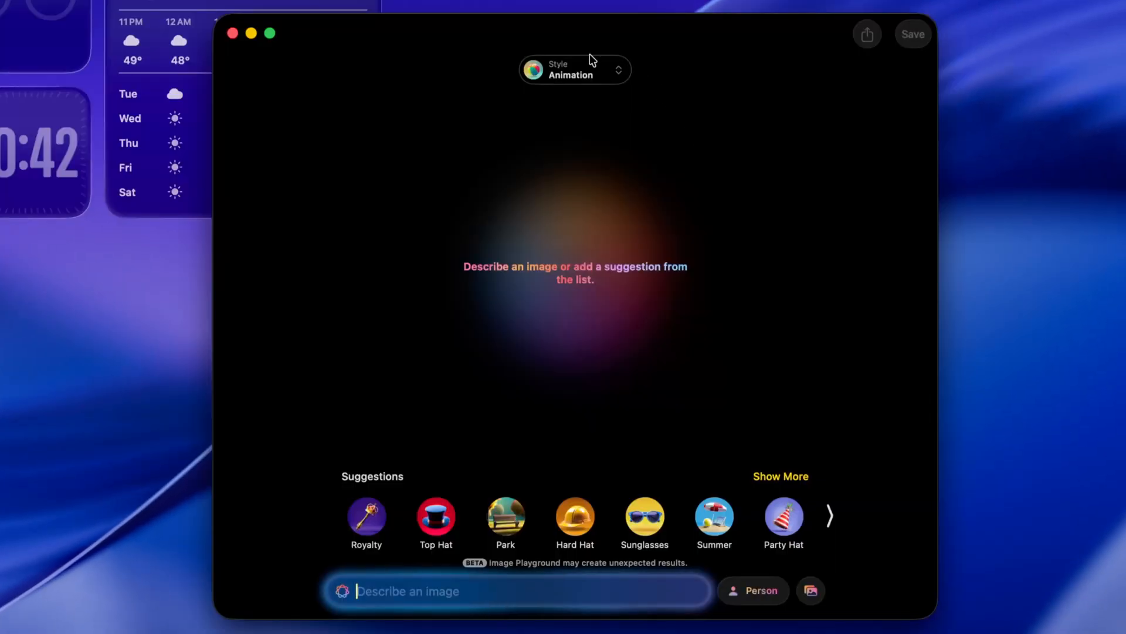
# Generate a Genmoji of a cherry blossom with a pointing-down hand emoji.
pyautogui.click(574, 69)
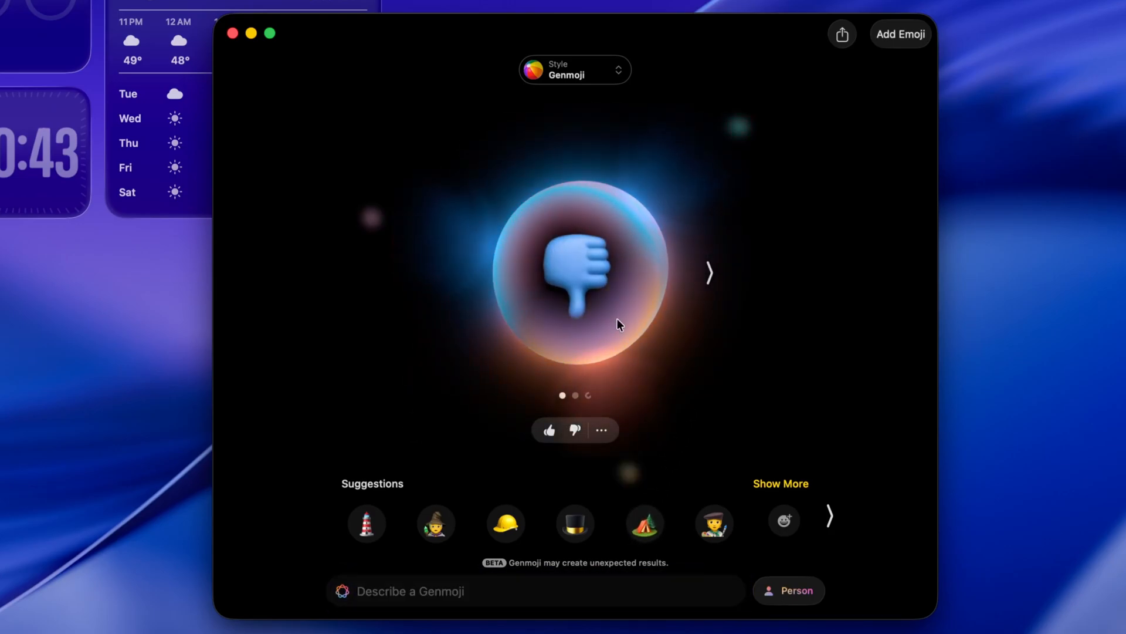
pyautogui.click(707, 274)
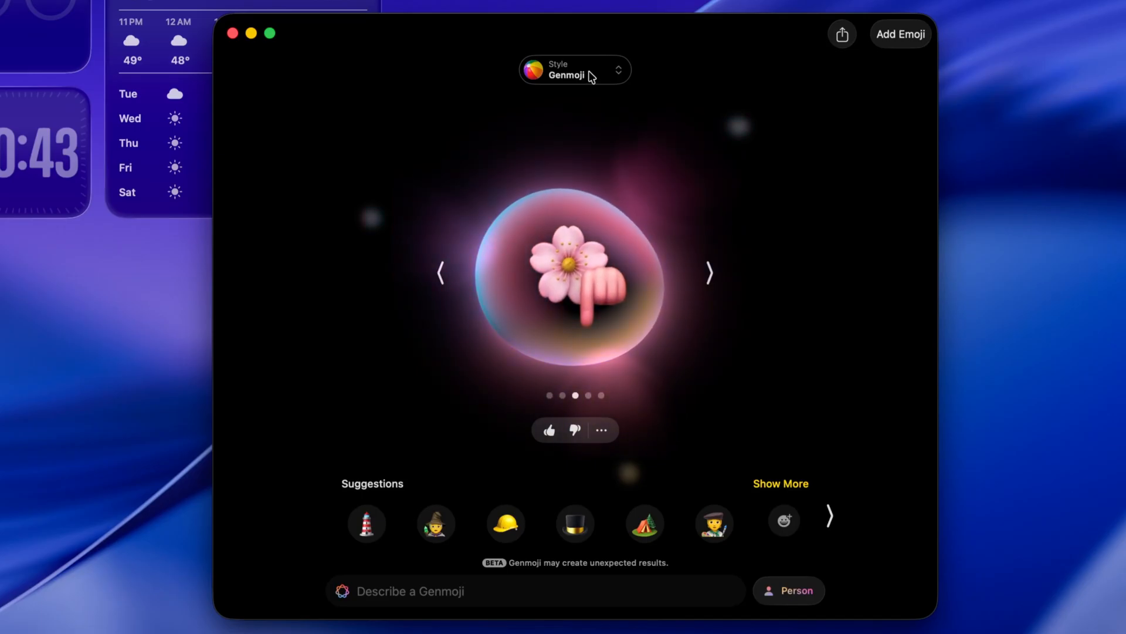
pyautogui.click(574, 69)
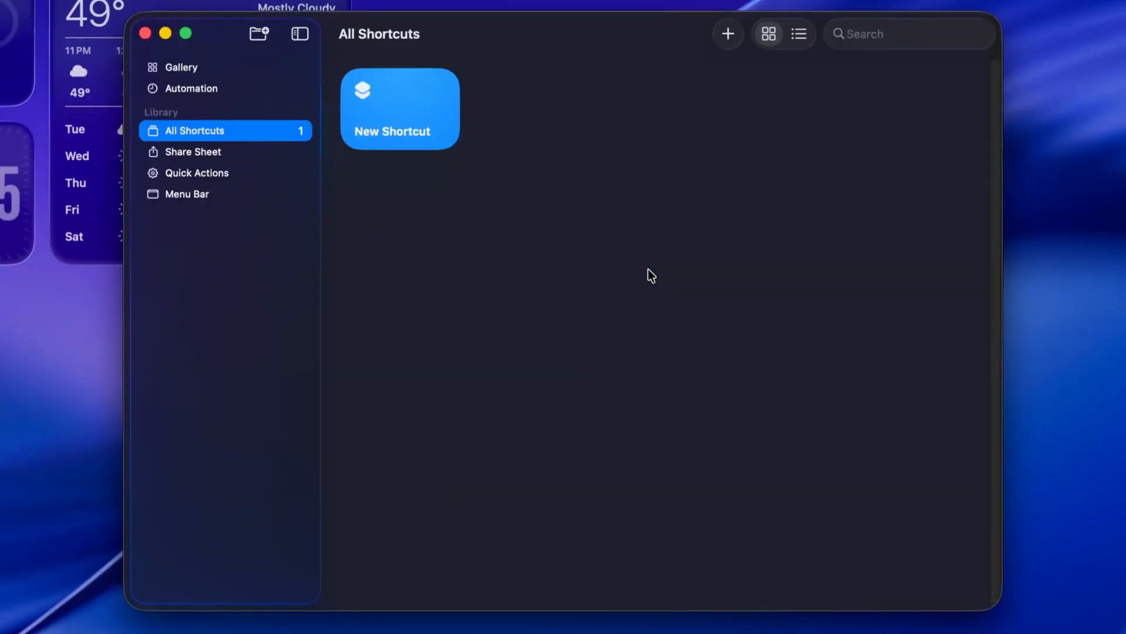
# Add an Adjust Tone of Text action set to Friendly to the new shortcut.
pyautogui.doubleClick(399, 108)
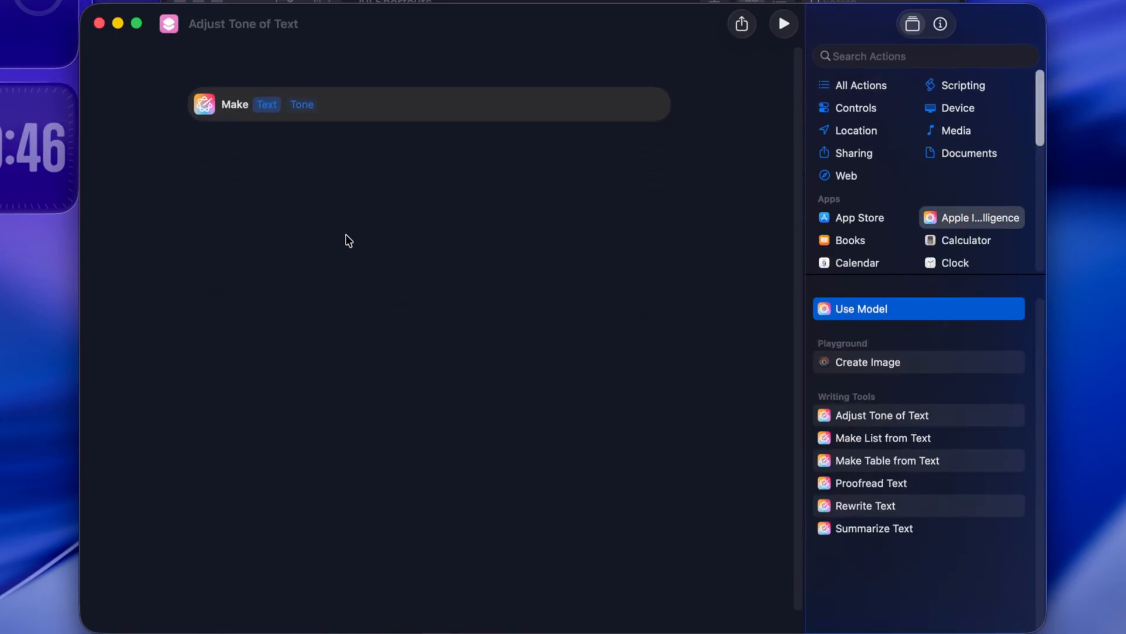
pyautogui.click(301, 105)
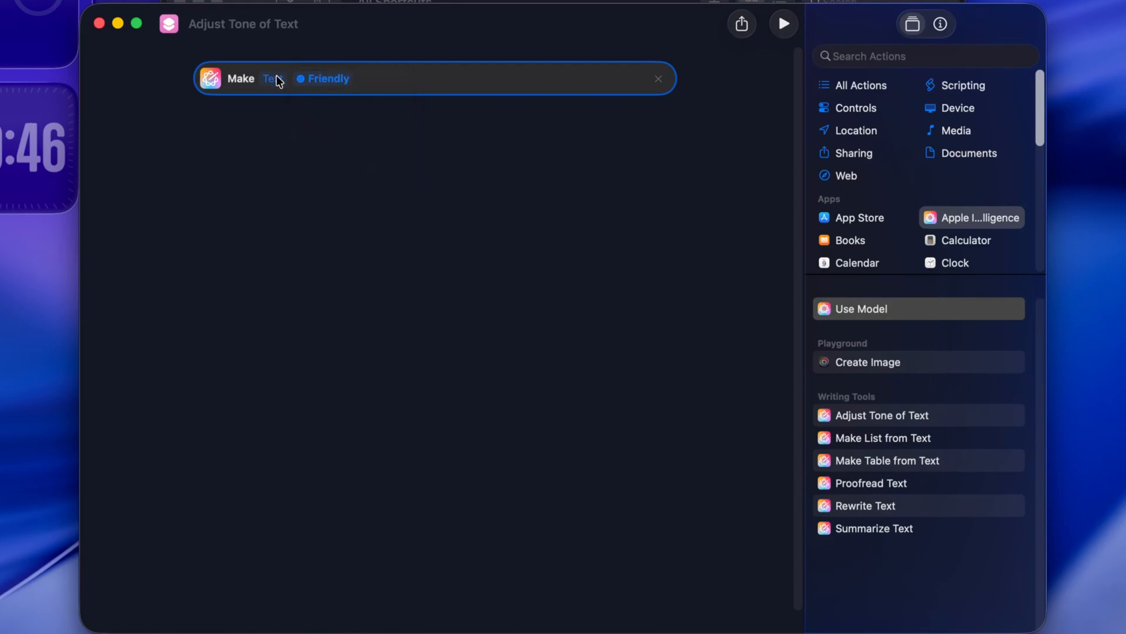